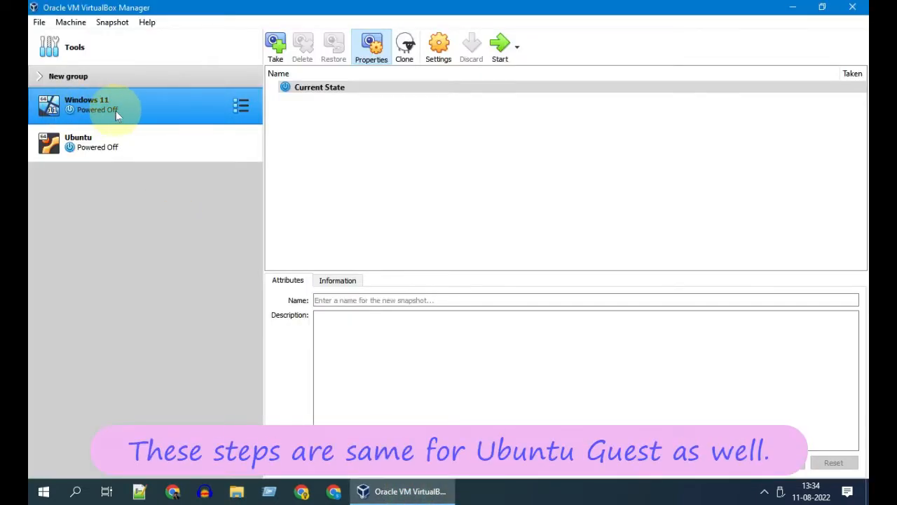
mouse_move(178, 117)
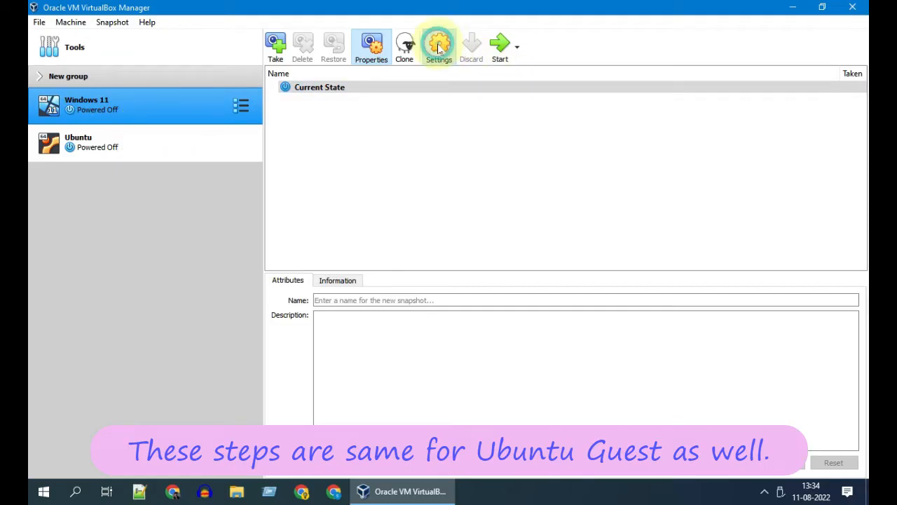
Step: Show the Shared Folders page in the Windows 11 VM's settings
left_click(438, 46)
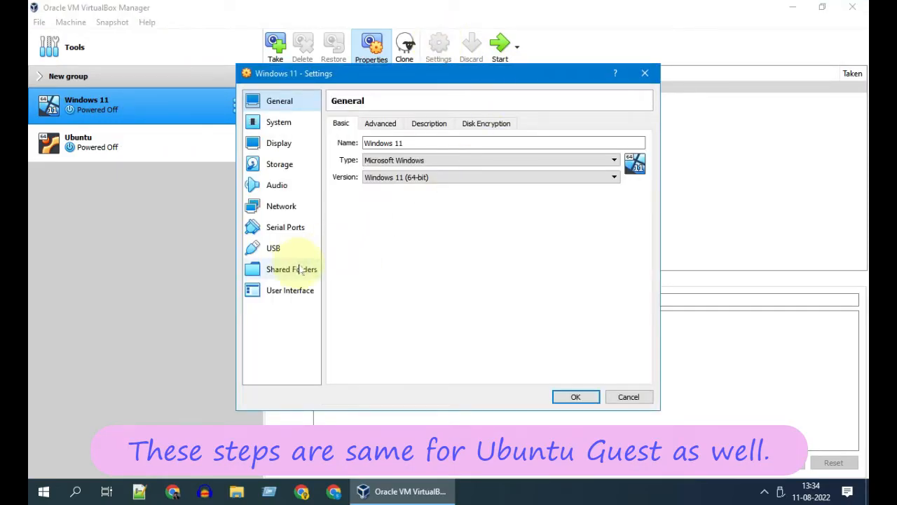
left_click(290, 269)
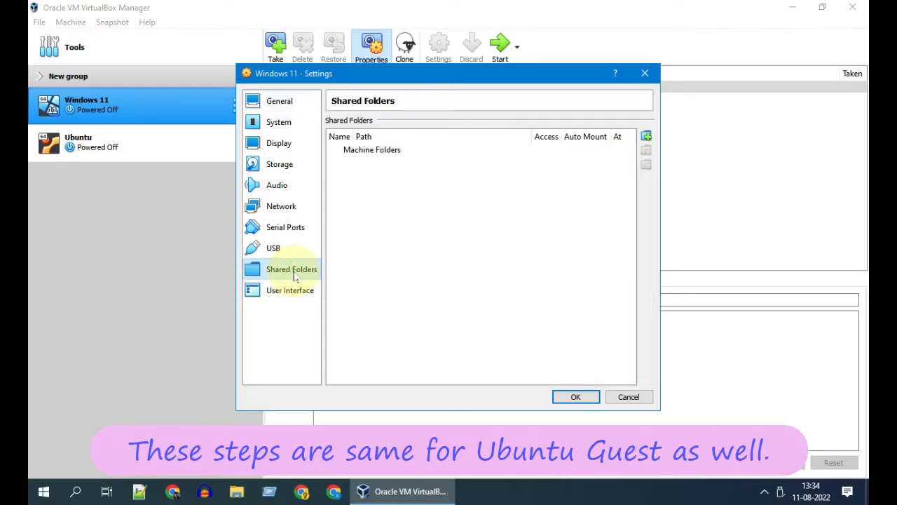
Step: Add E:\MyShared as an auto-mounted shared folder named MyShared with full access
left_click(646, 136)
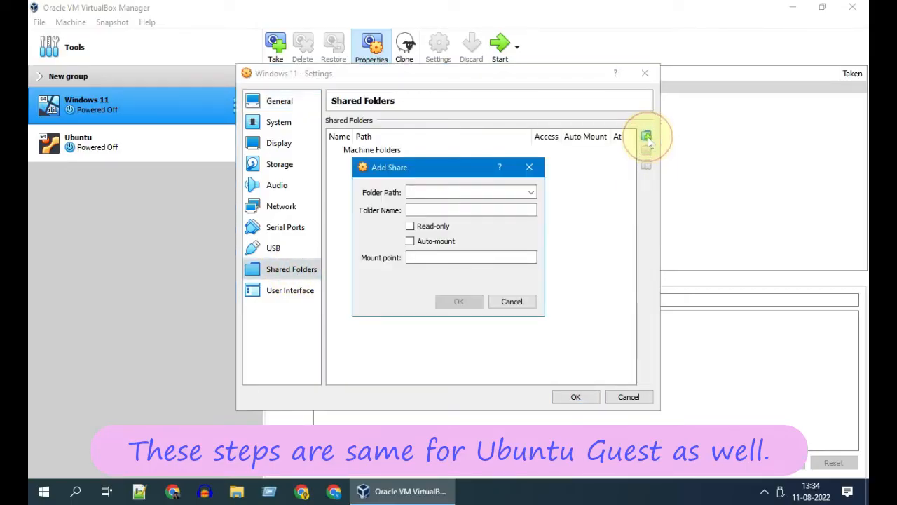
left_click(531, 191)
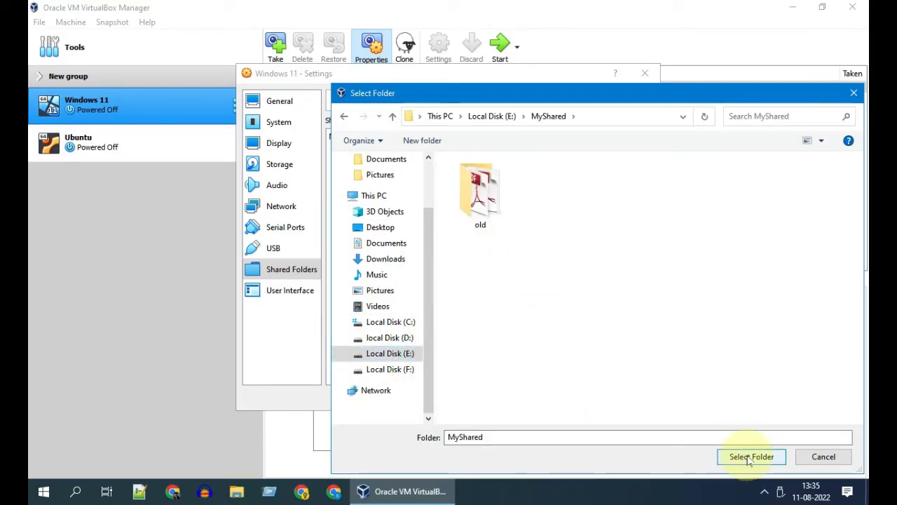
left_click(751, 456)
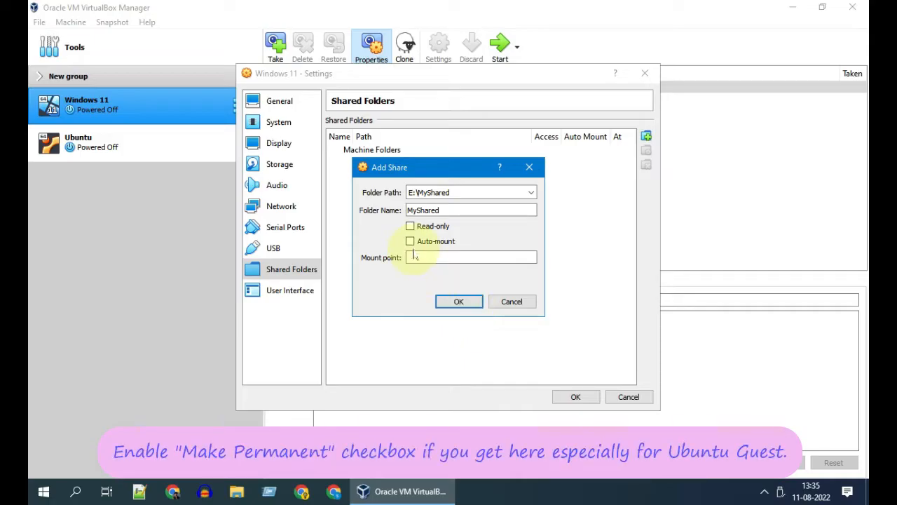
left_click(410, 241)
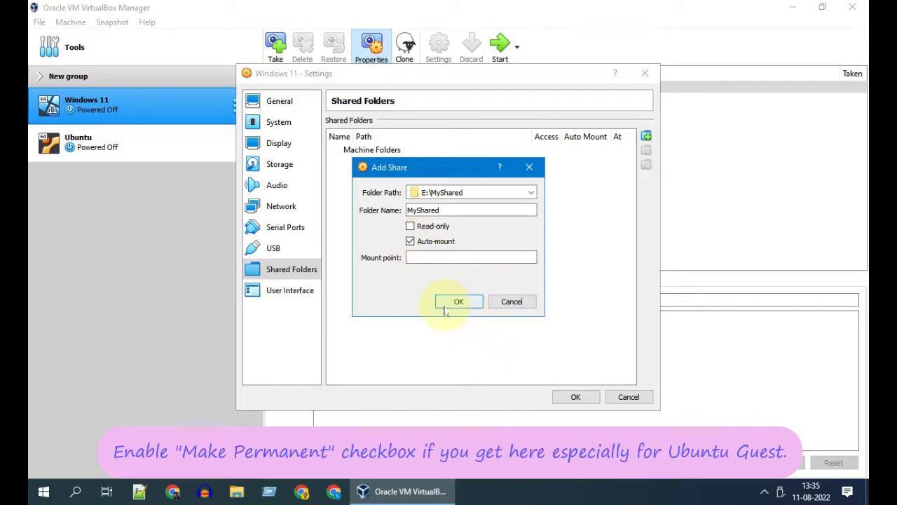
left_click(458, 301)
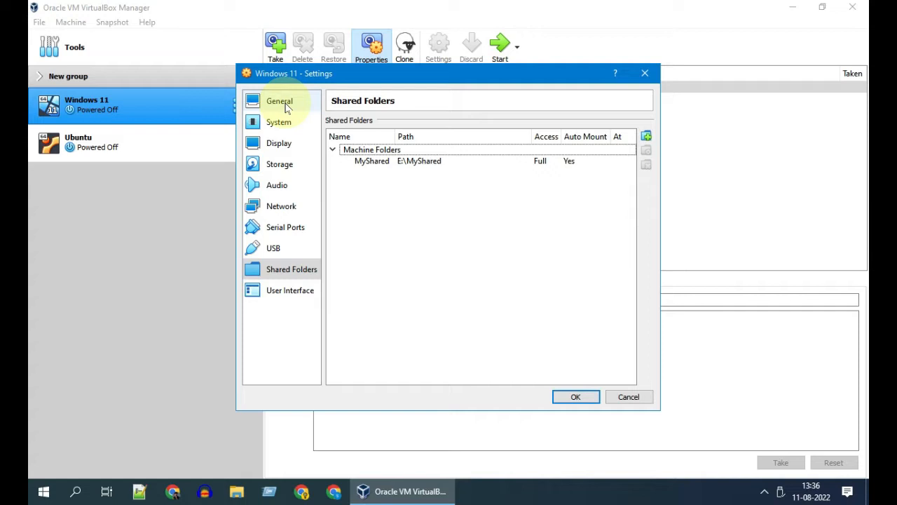
Step: Set Shared Clipboard and Drag'n'Drop to Bidirectional under General > Advanced, then save
left_click(279, 100)
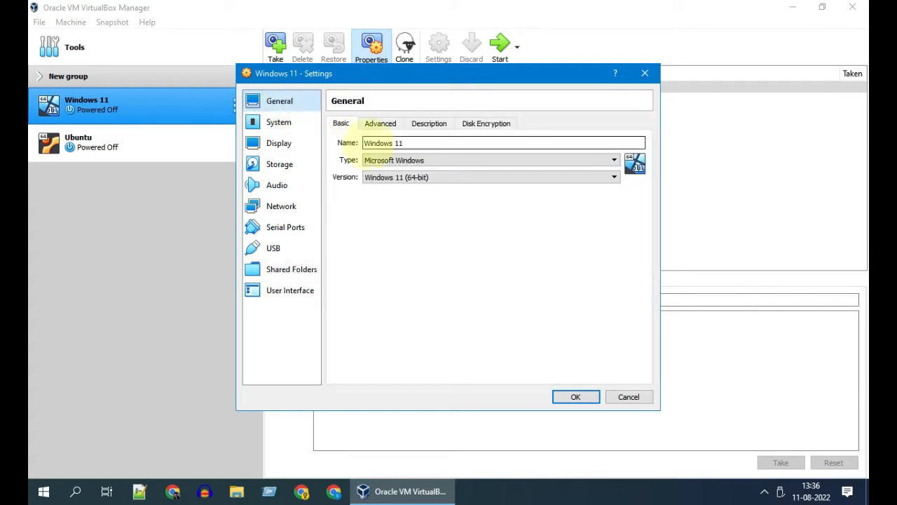
left_click(380, 123)
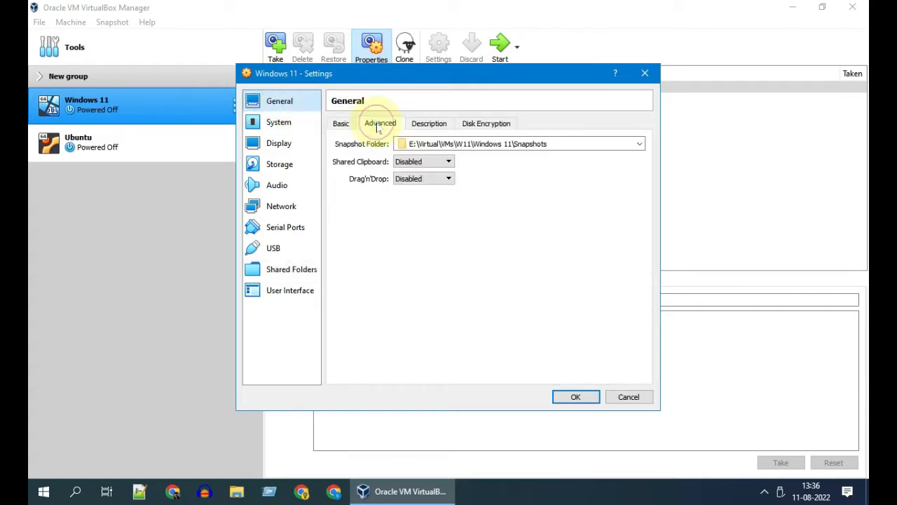
left_click(447, 161)
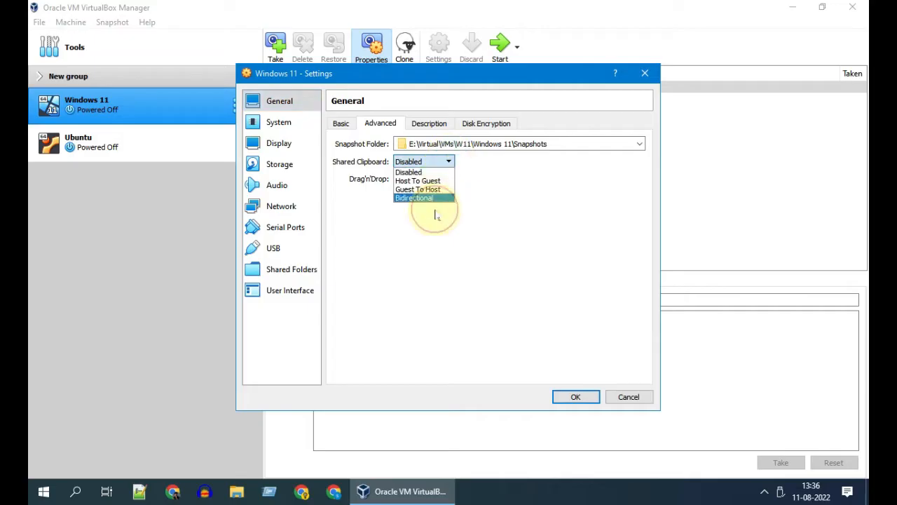
left_click(414, 198)
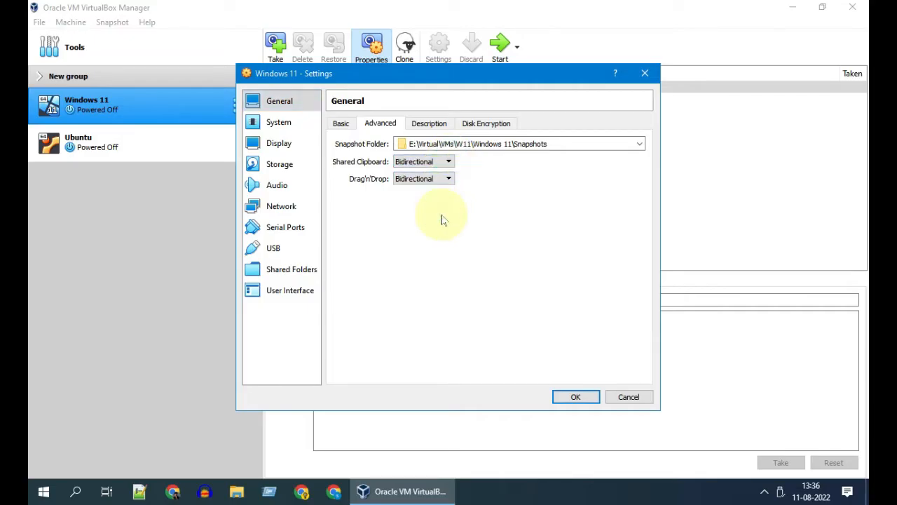
left_click(576, 397)
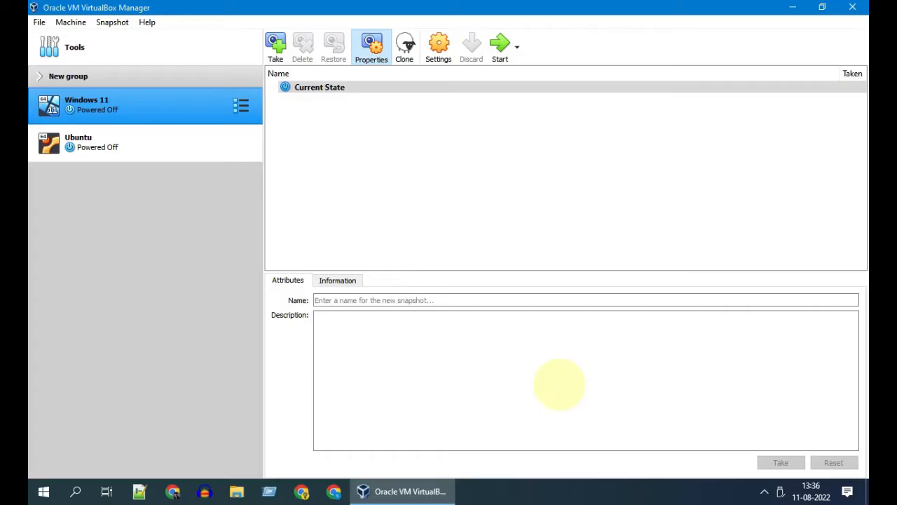
mouse_move(500, 45)
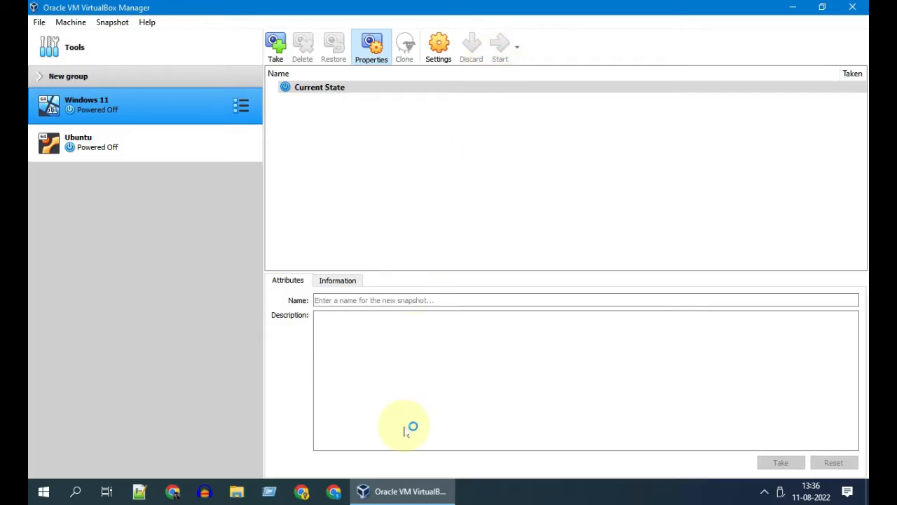
Step: Start the Windows 11 VM and toggle full-screen mode with Right Ctrl+F
left_click(499, 46)
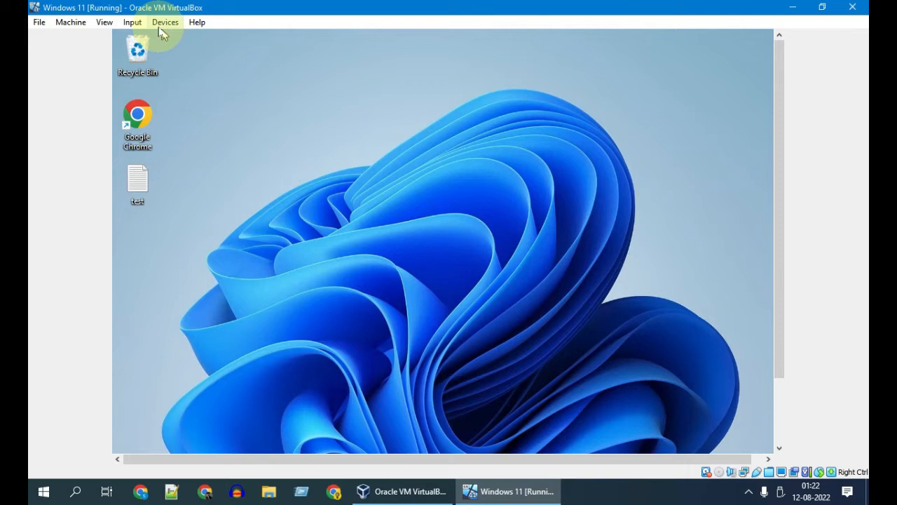
mouse_move(165, 33)
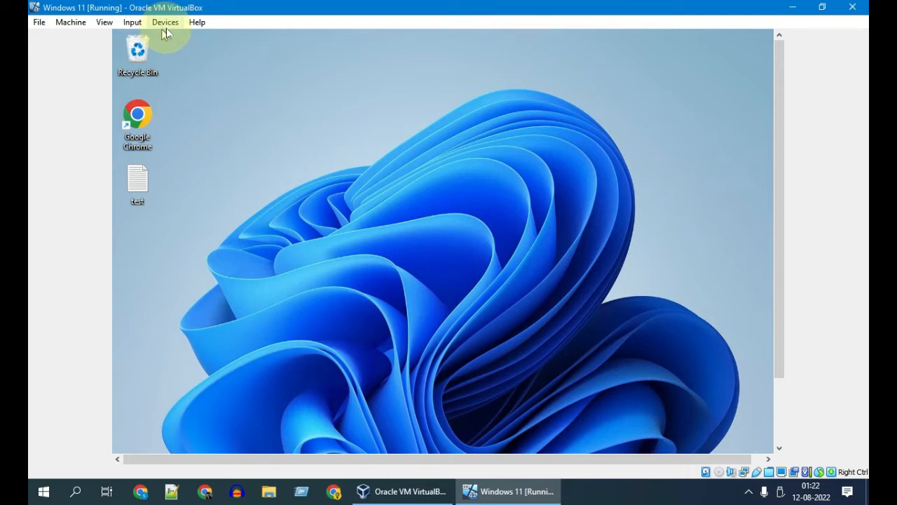
mouse_move(132, 22)
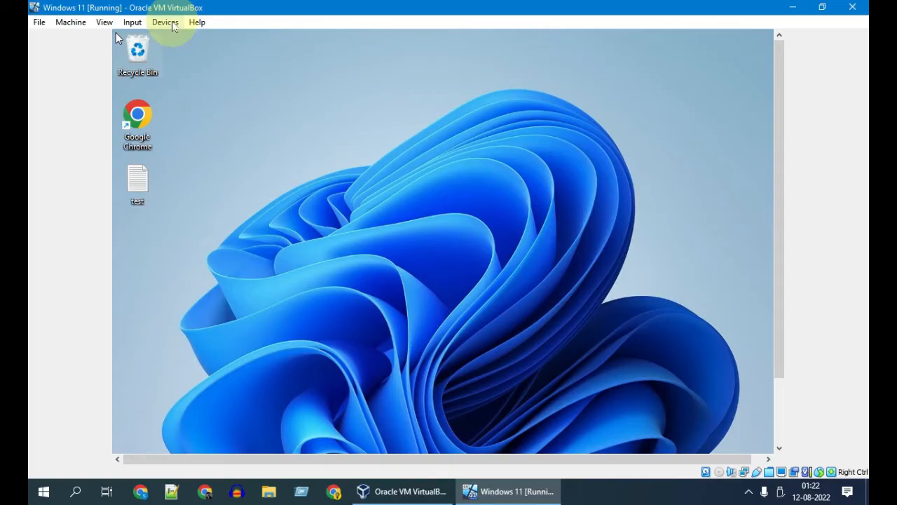
key("ctrl+f")
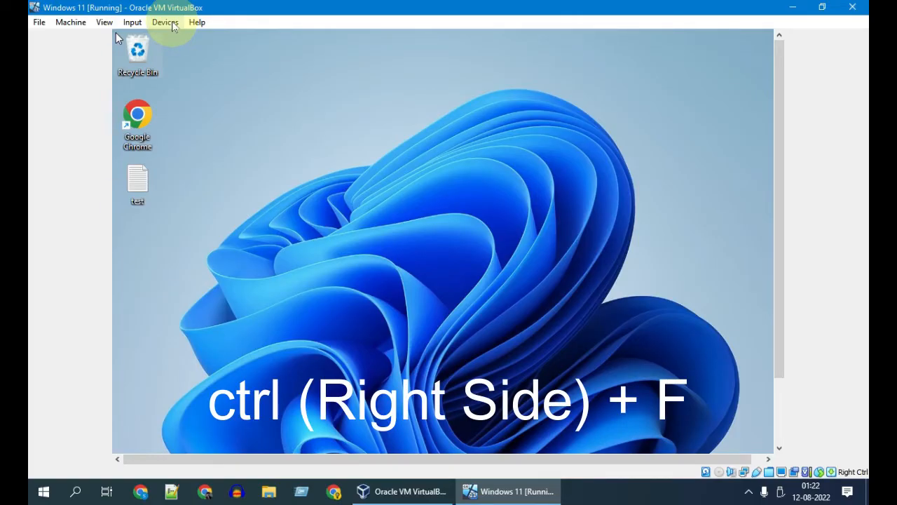
key("ctrl+f")
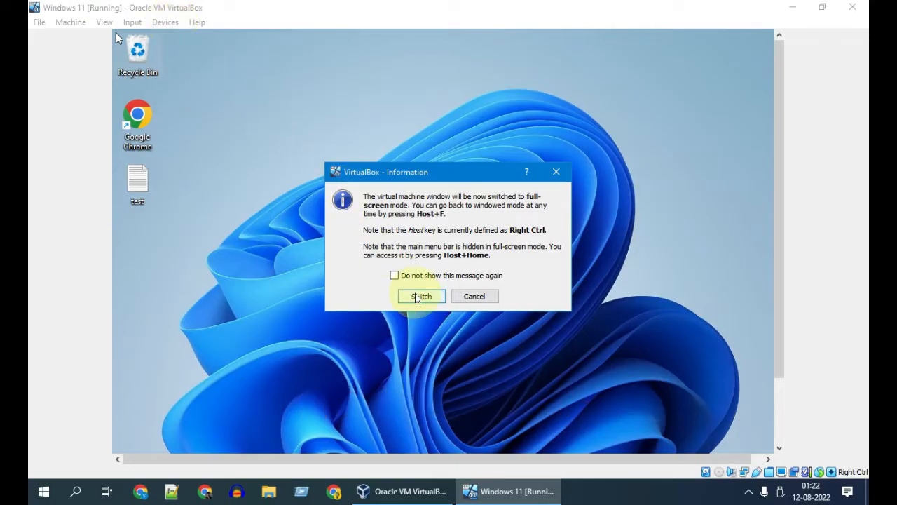
left_click(420, 295)
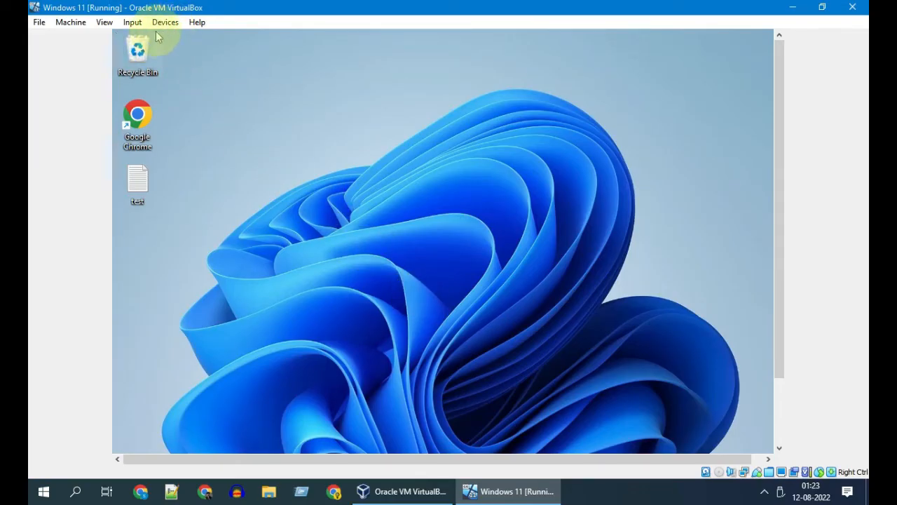
Step: Insert the Guest Additions CD image from Devices and open its AutoPlay choices
left_click(164, 22)
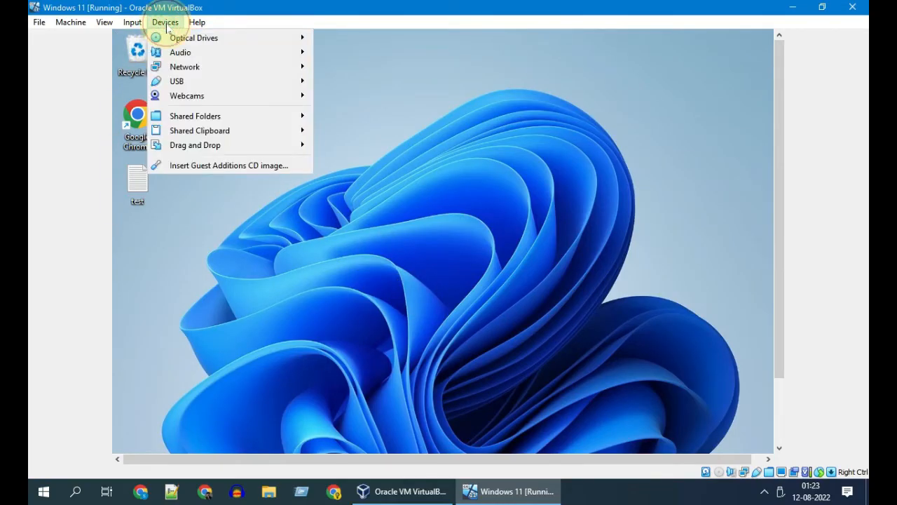
mouse_move(245, 165)
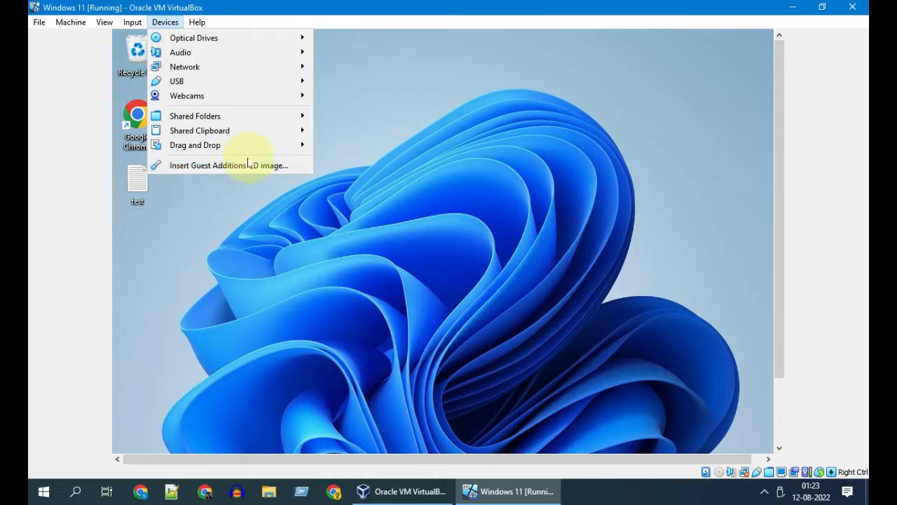
left_click(242, 164)
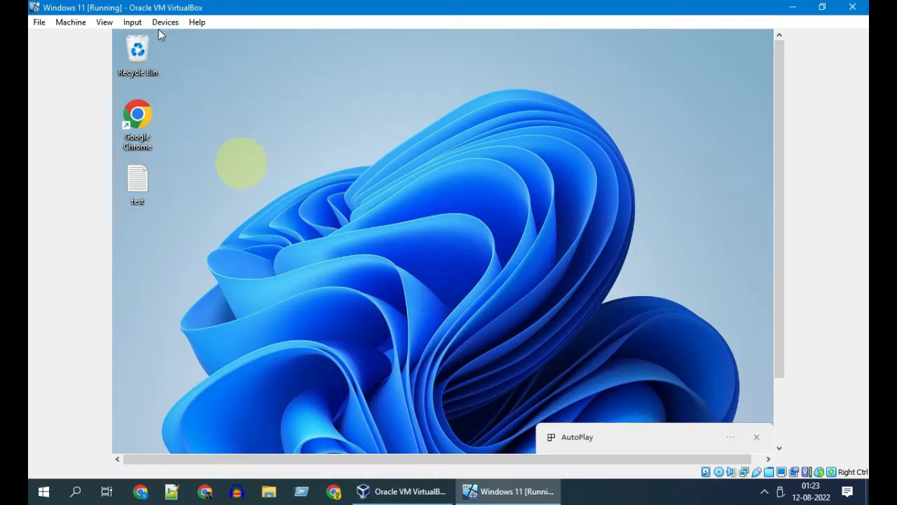
mouse_move(760, 361)
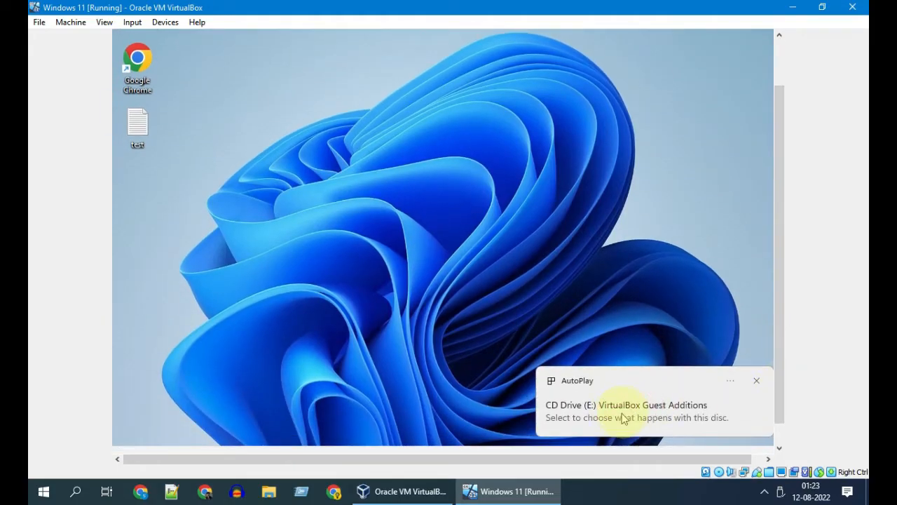
left_click(624, 410)
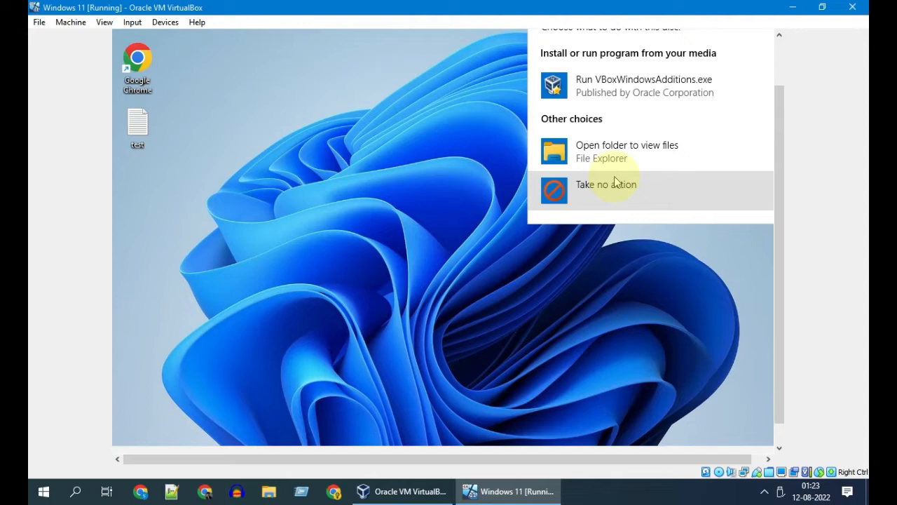
Step: Run VBoxWindowsAdditions-amd64 from the disc, approve UAC, and keep the default install folder
left_click(627, 151)
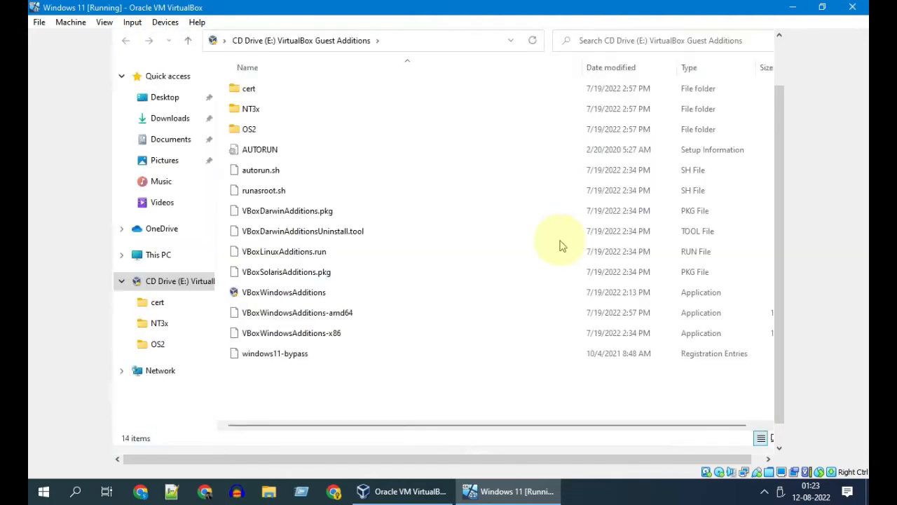
left_click(297, 312)
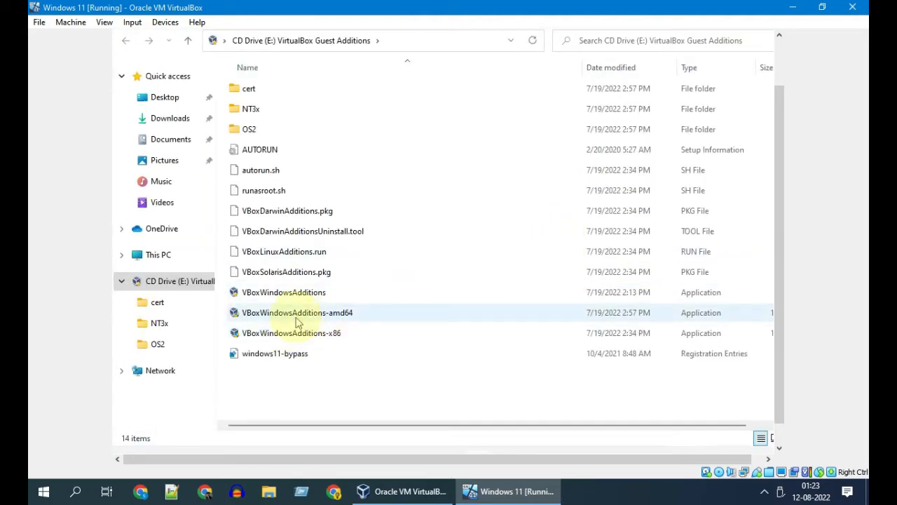
double_click(297, 312)
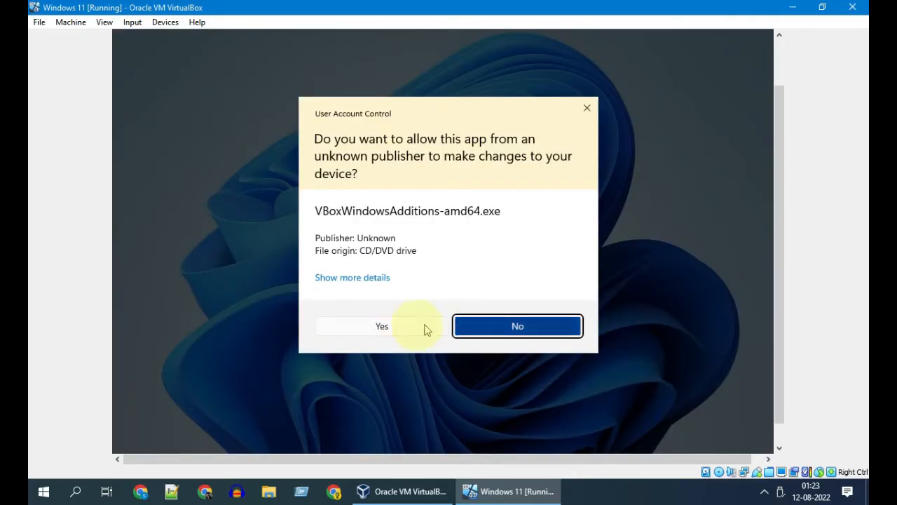
left_click(381, 325)
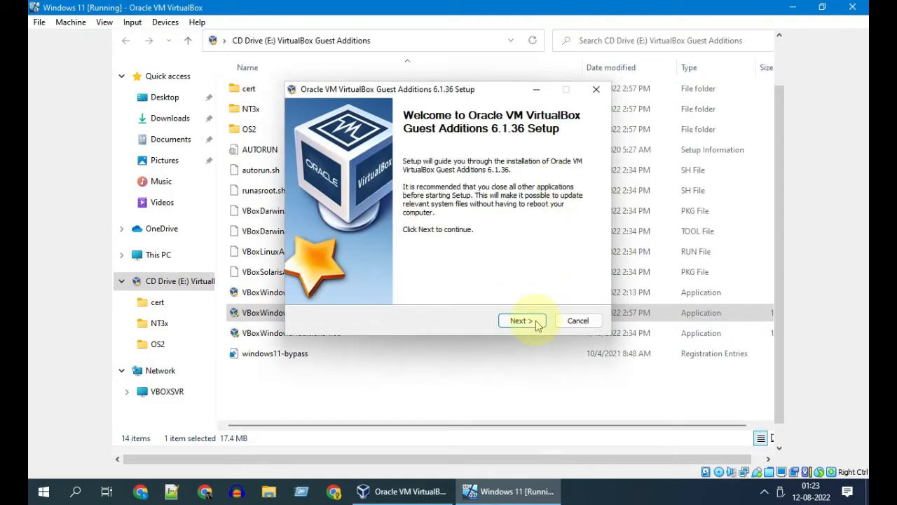
left_click(521, 320)
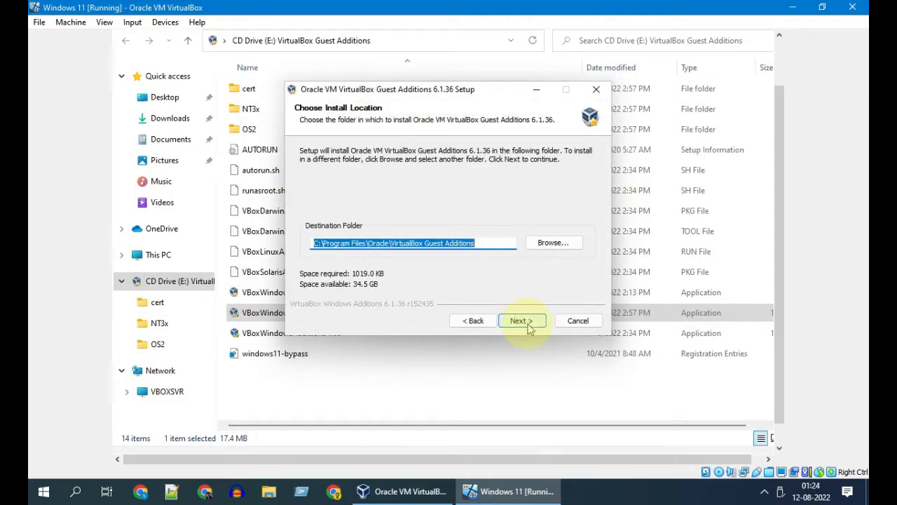
left_click(521, 320)
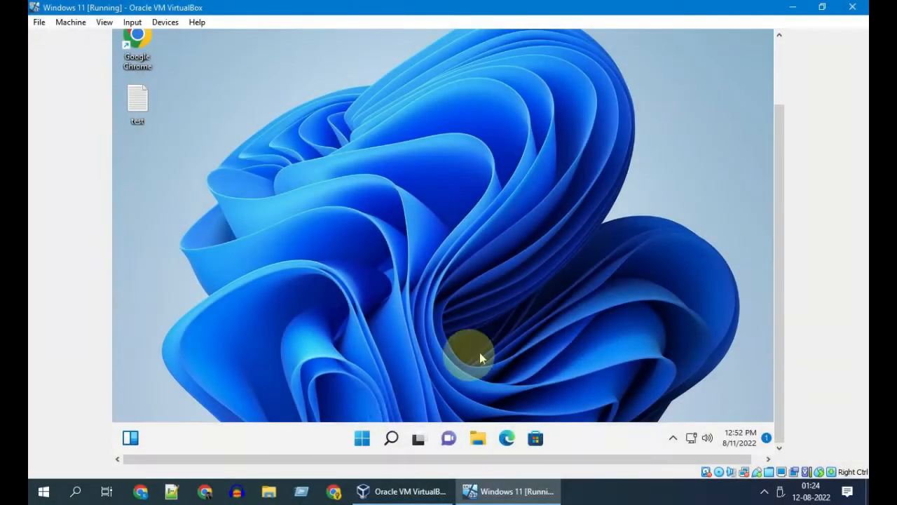
Step: Restart the Windows 11 guest from the Start menu's Power options
left_click(361, 437)
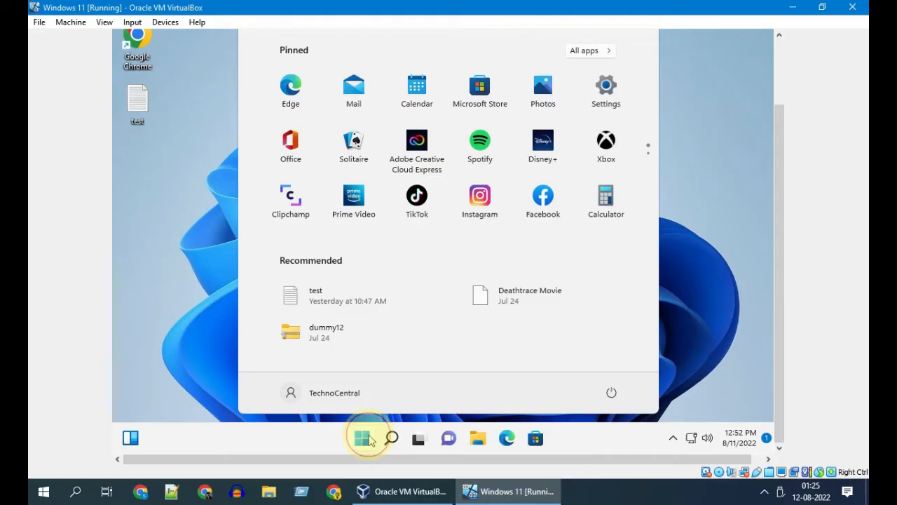
left_click(611, 392)
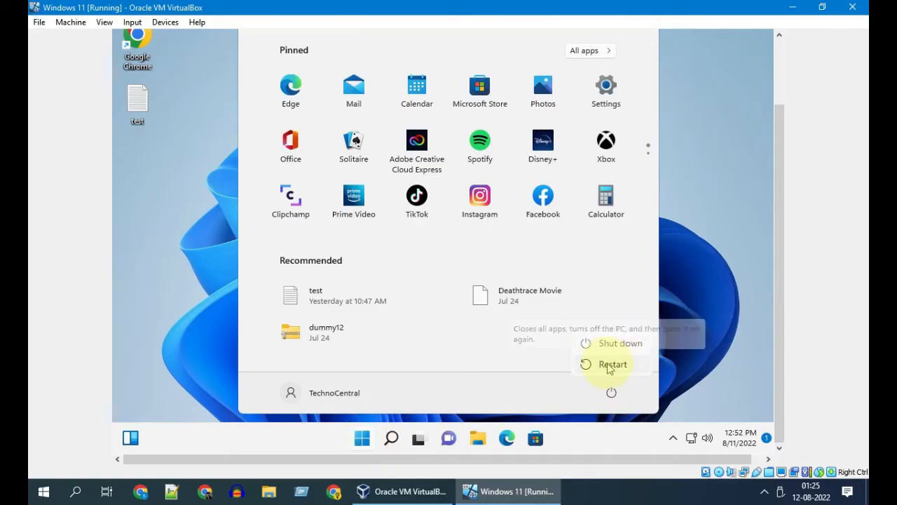
left_click(612, 363)
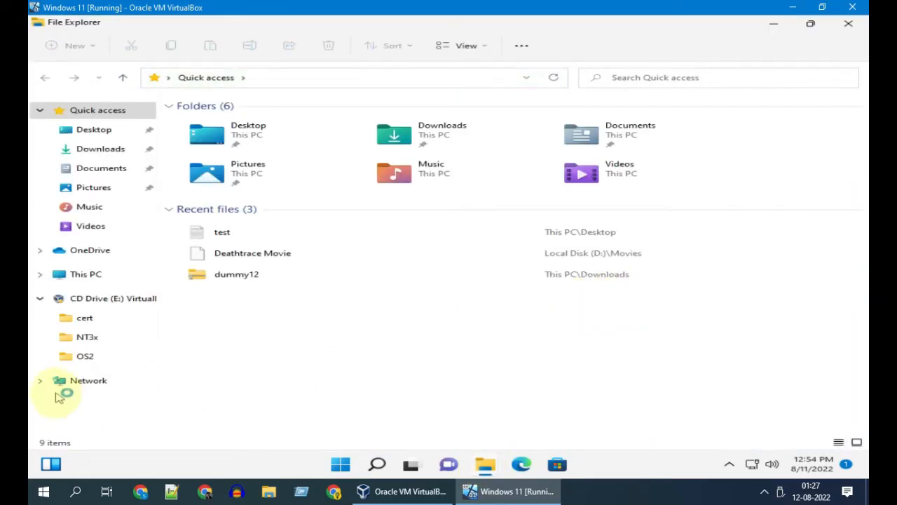
Step: Open \\VBOXSVR\MyShared from Network in the guest File Explorer
left_click(89, 380)
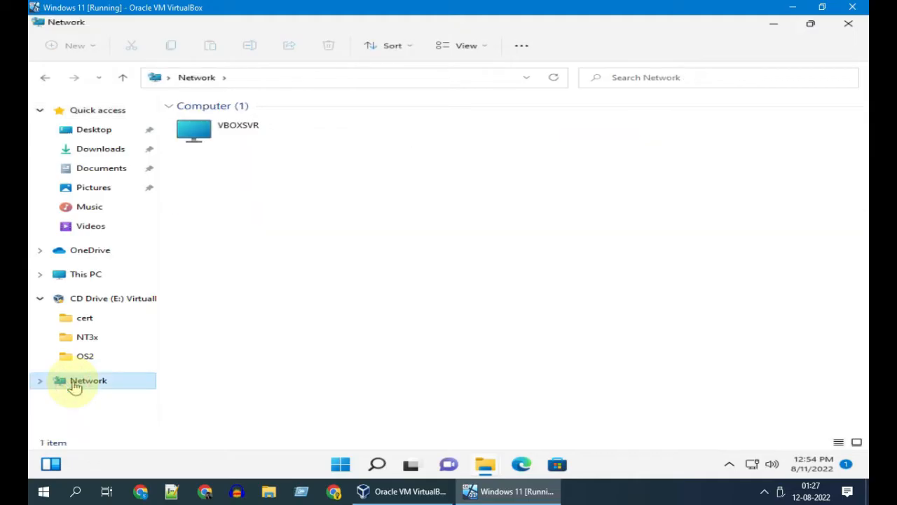
left_click(239, 132)
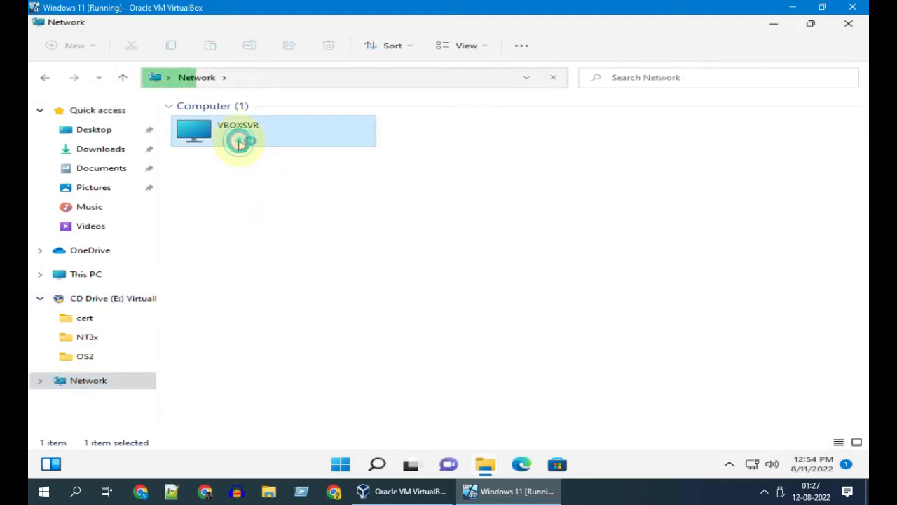
double_click(238, 132)
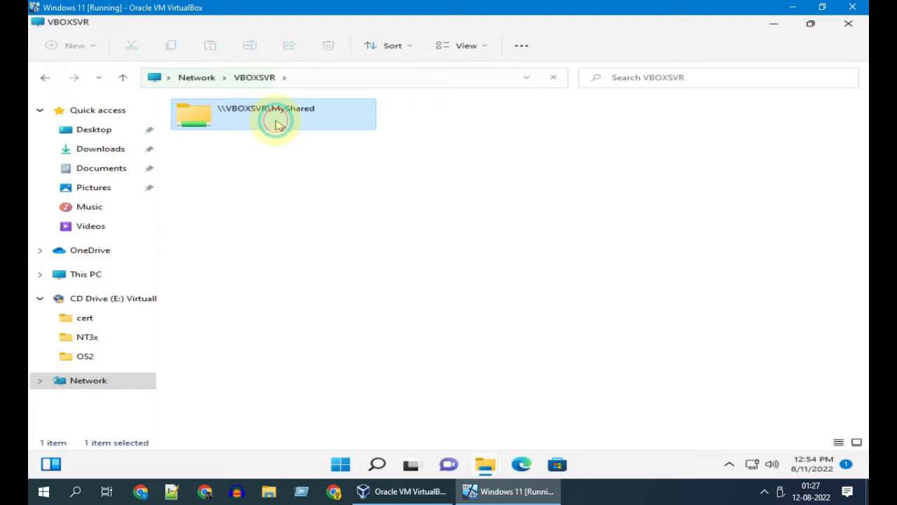
double_click(274, 113)
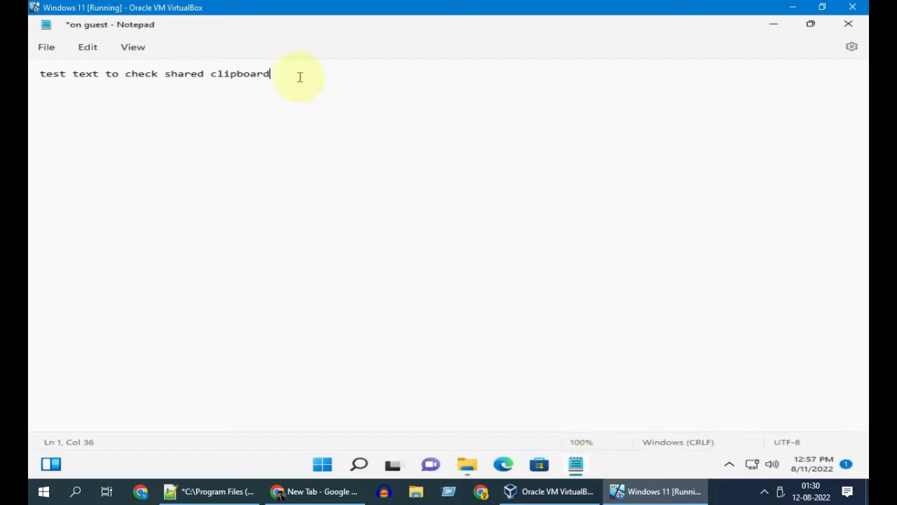
Step: Copy 'test text to check shared clipboard' into the host browser, then move test.txt to drive E
key("ctrl+a")
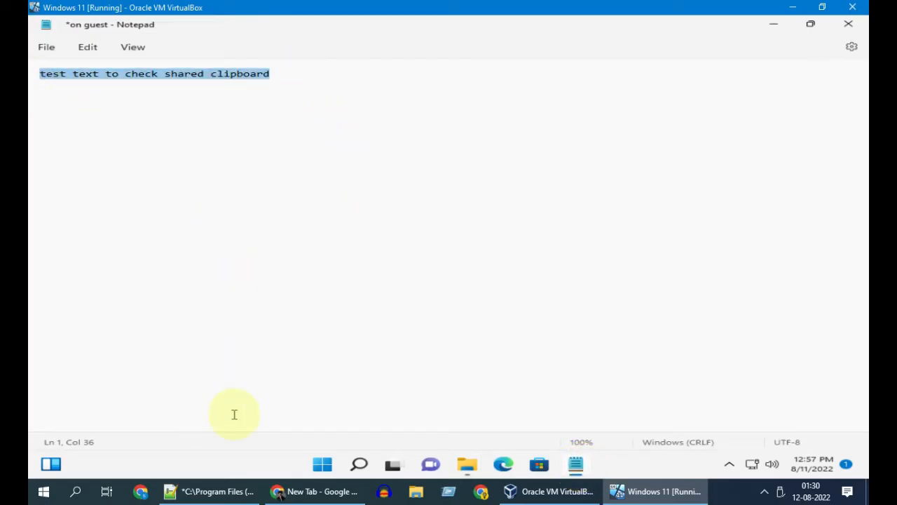
left_click(278, 490)
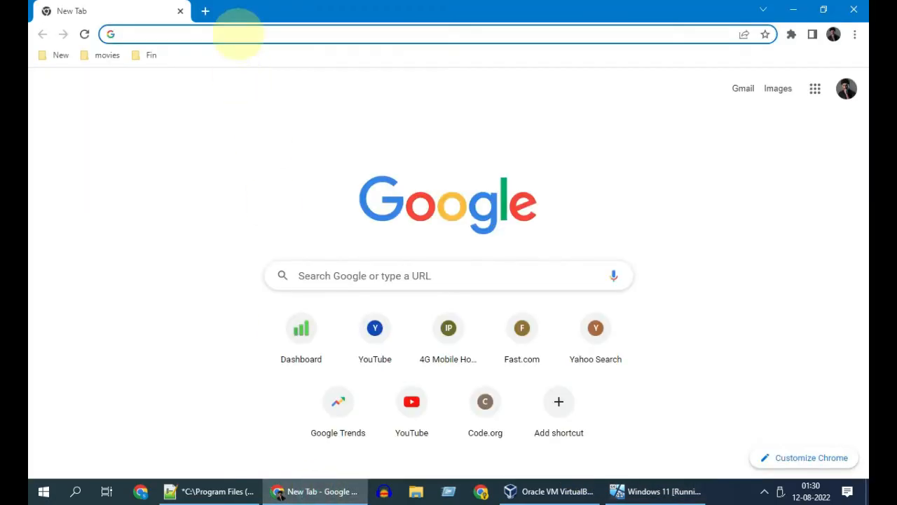
type("test text to check shared clipboard")
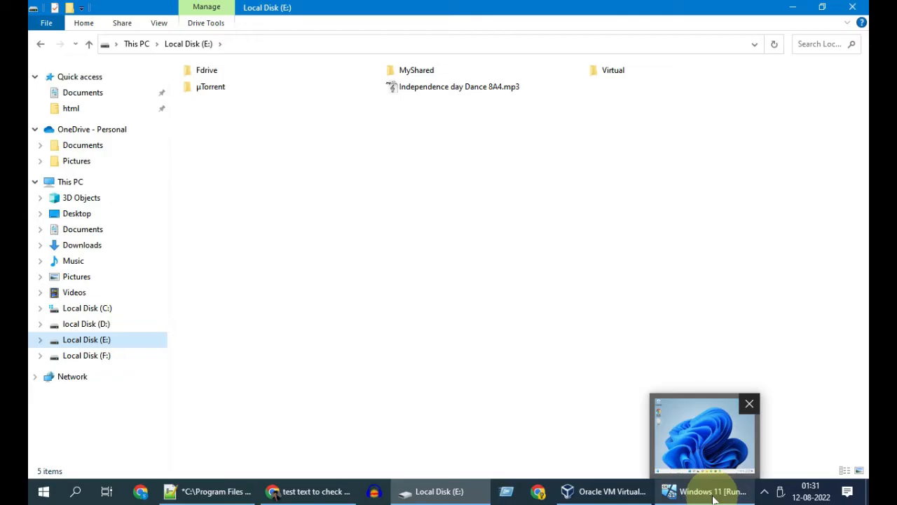
left_click(705, 490)
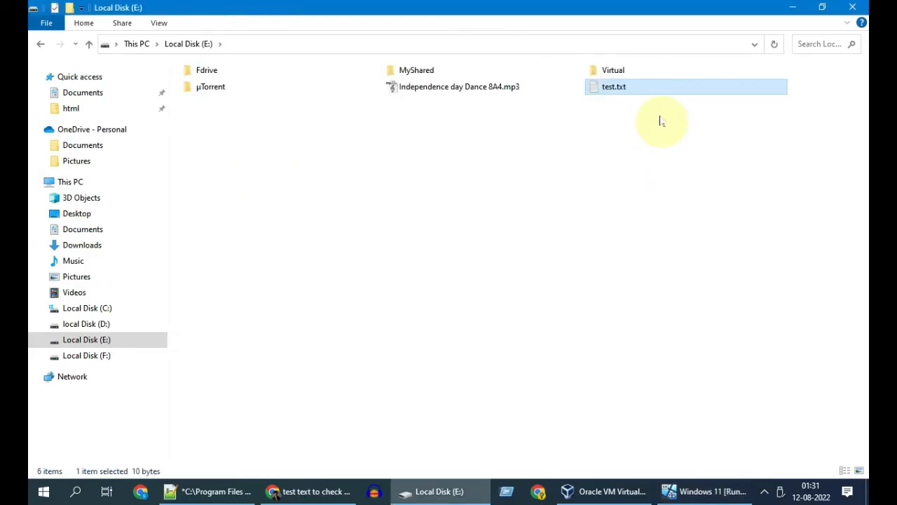
mouse_move(658, 136)
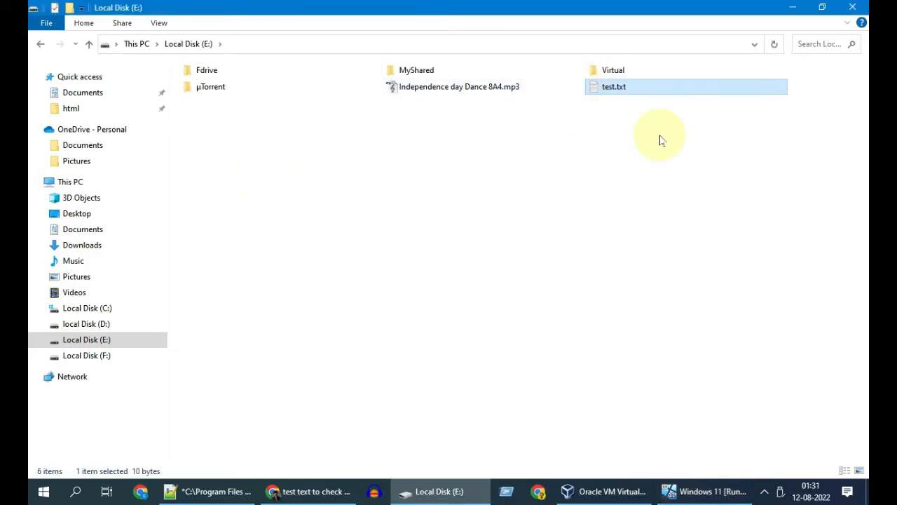
left_click(581, 490)
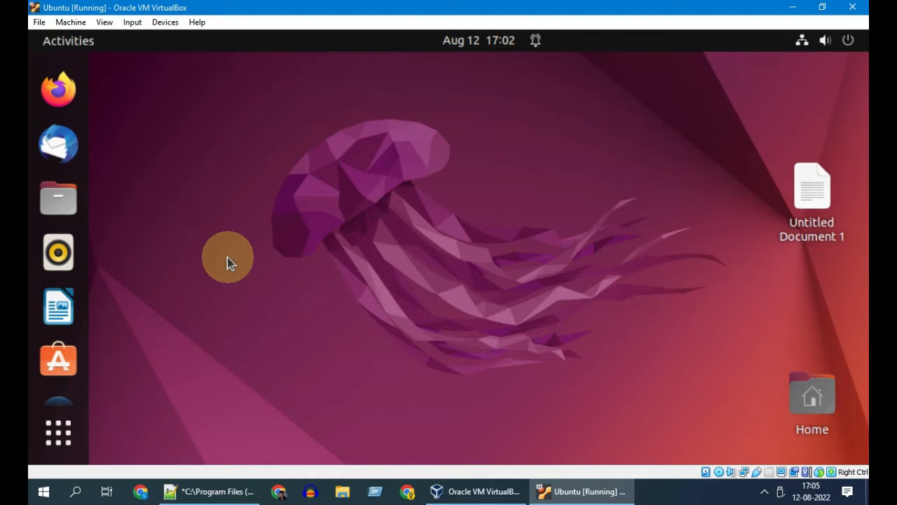
Step: Insert the Guest Additions CD into Ubuntu and open the VBox_GAs_6.1.36 disc
left_click(165, 22)
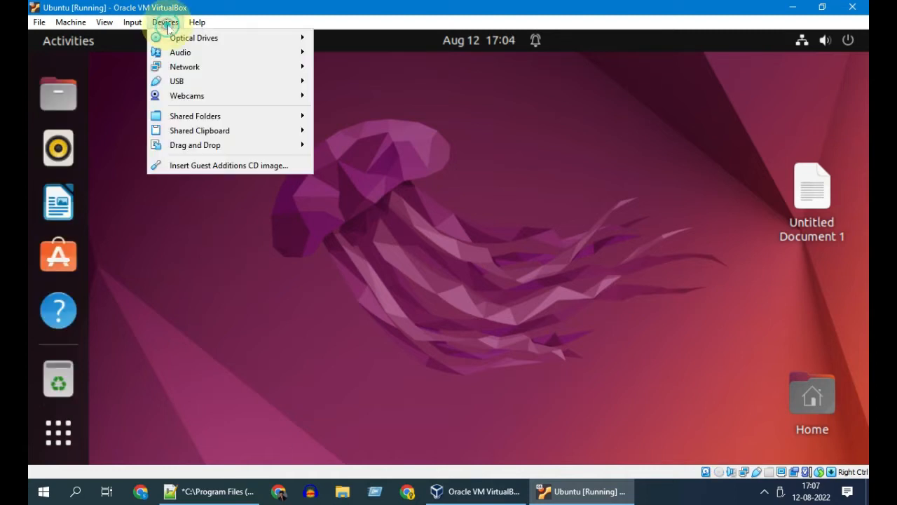
mouse_move(228, 165)
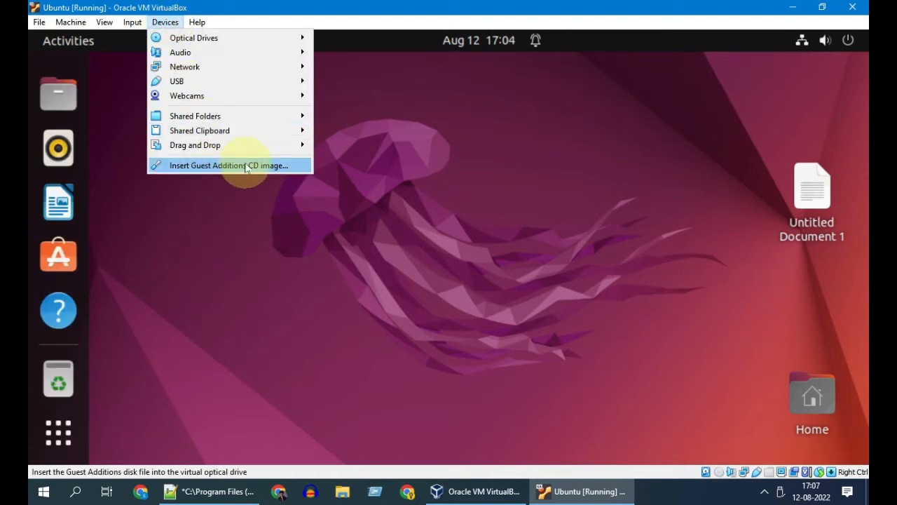
left_click(230, 165)
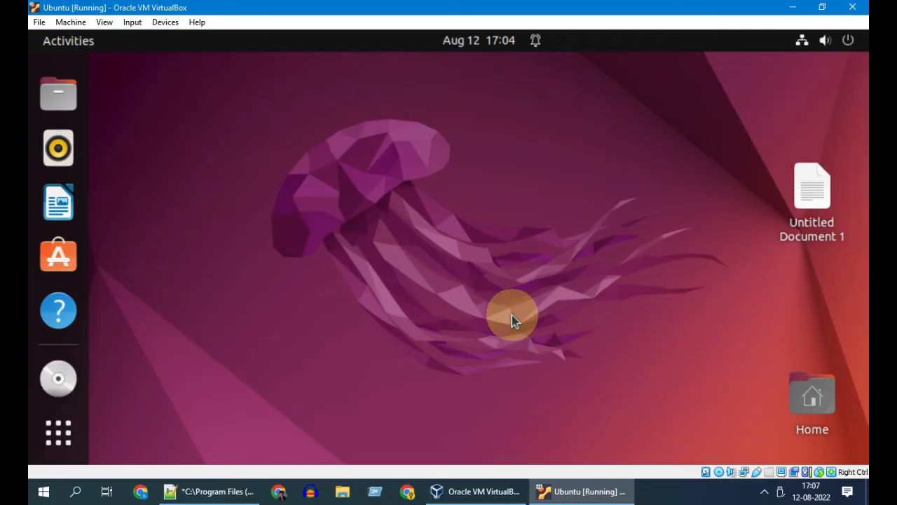
mouse_move(148, 361)
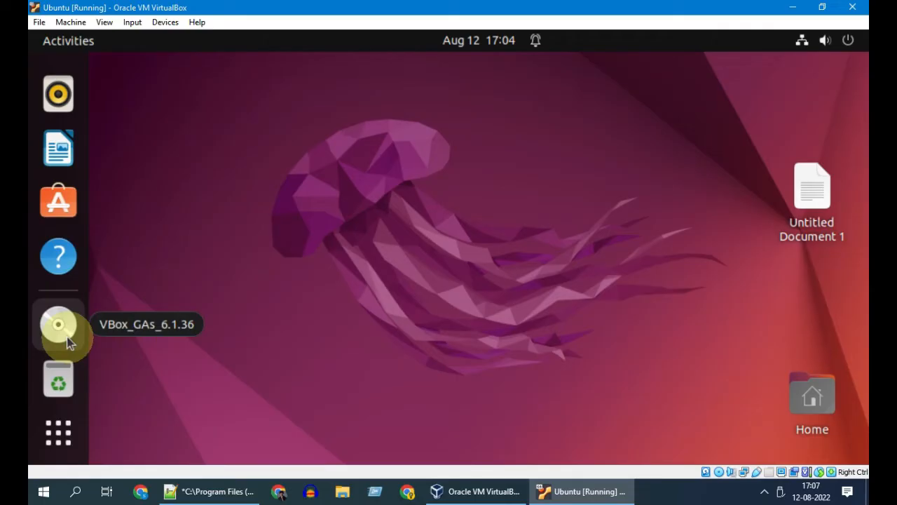
left_click(58, 323)
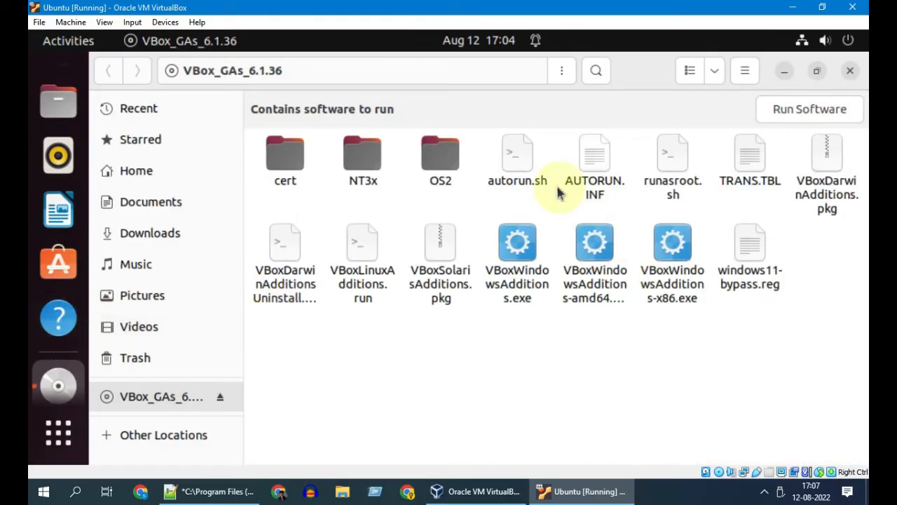
Step: Run the disc's autorun.sh as a program and authenticate with the password to install Guest Additions
right_click(517, 152)
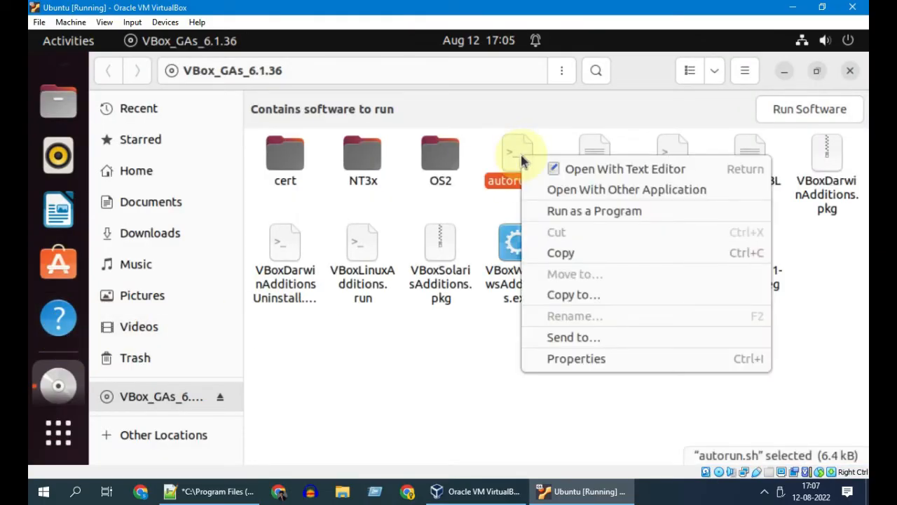
mouse_move(575, 210)
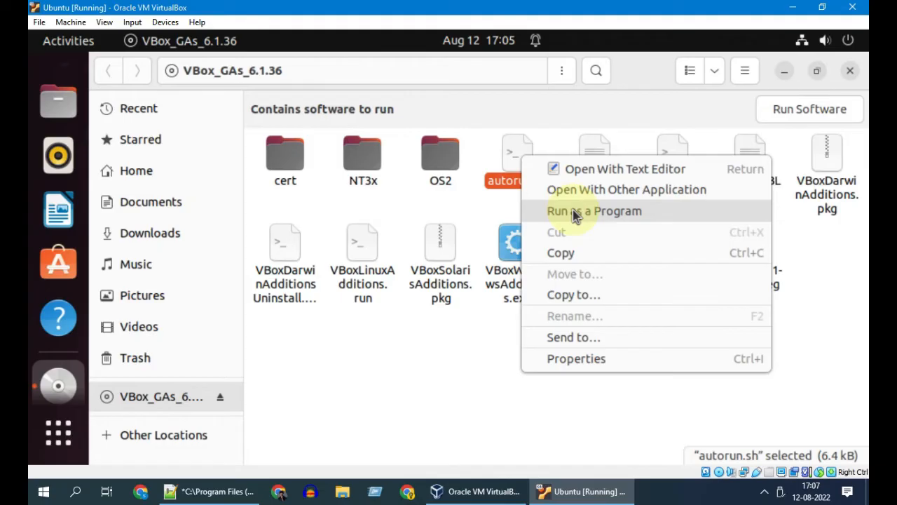
left_click(593, 210)
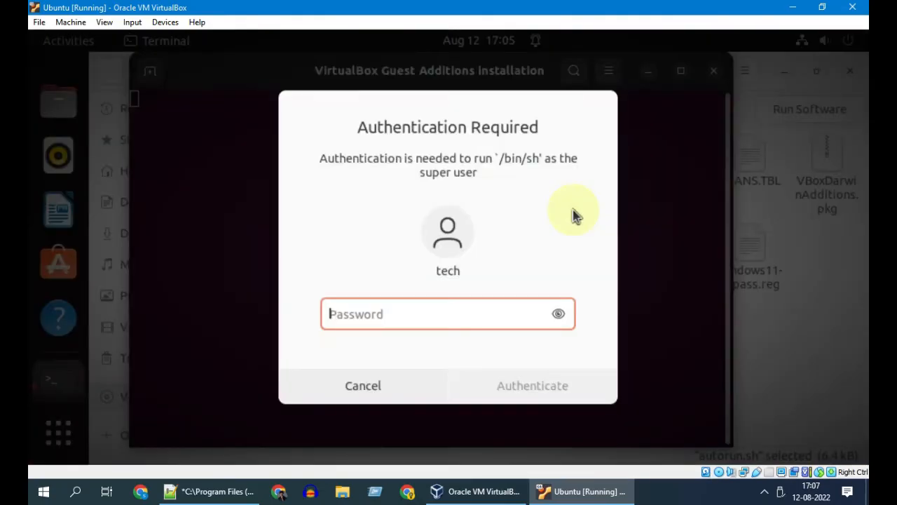
left_click(532, 385)
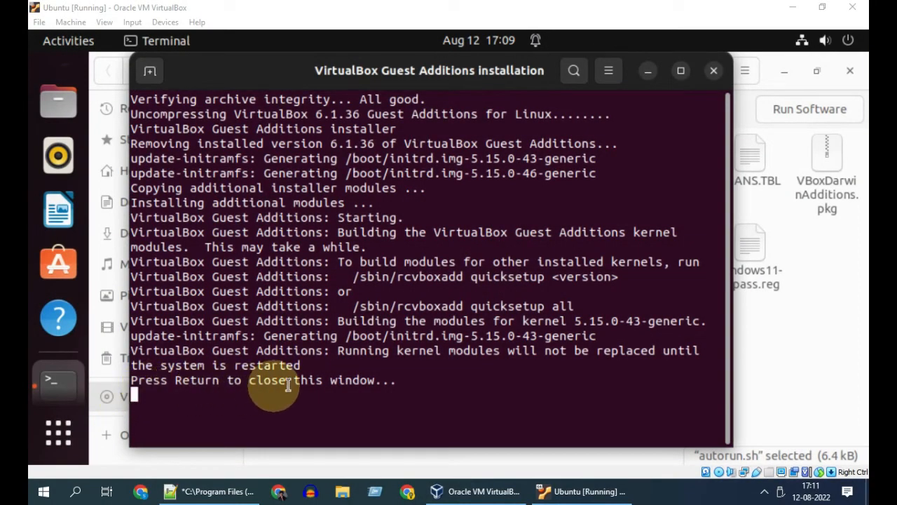
mouse_move(162, 392)
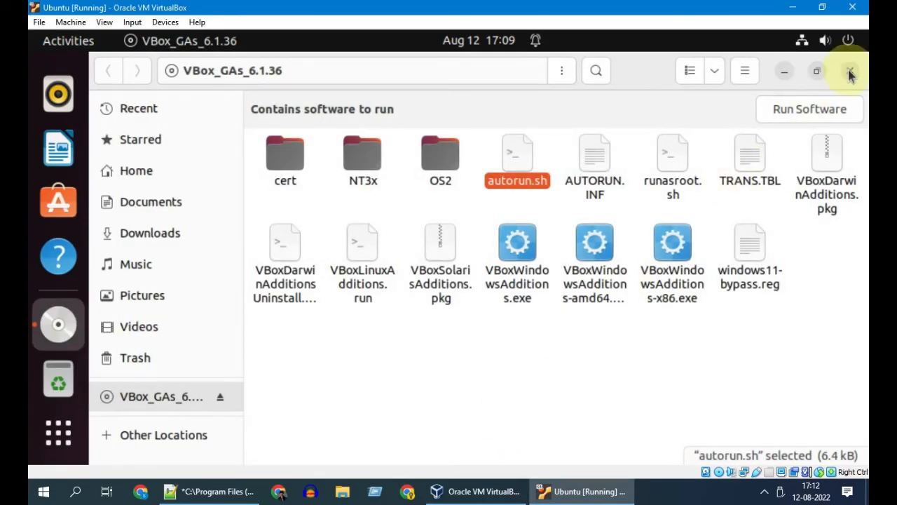
Step: In a Terminal, install build-essential and kernel headers, then add the current user to vboxsf
left_click(58, 432)
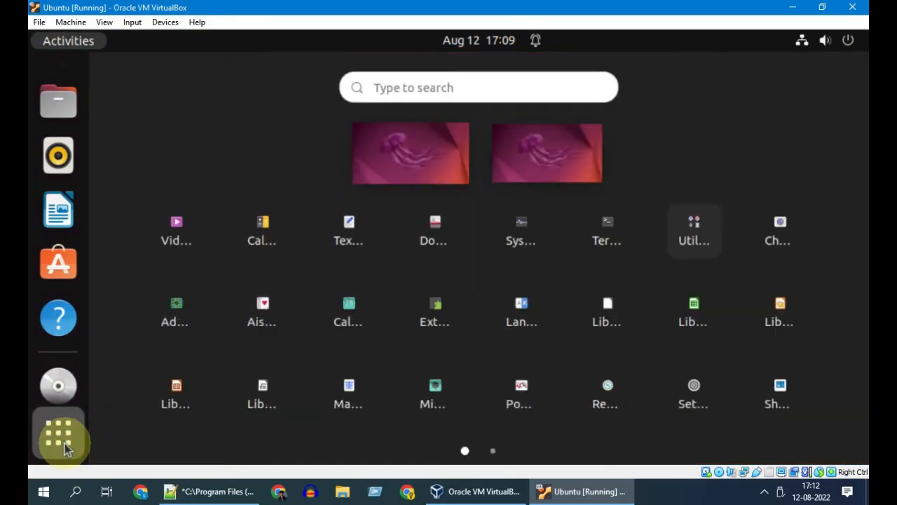
type("ter")
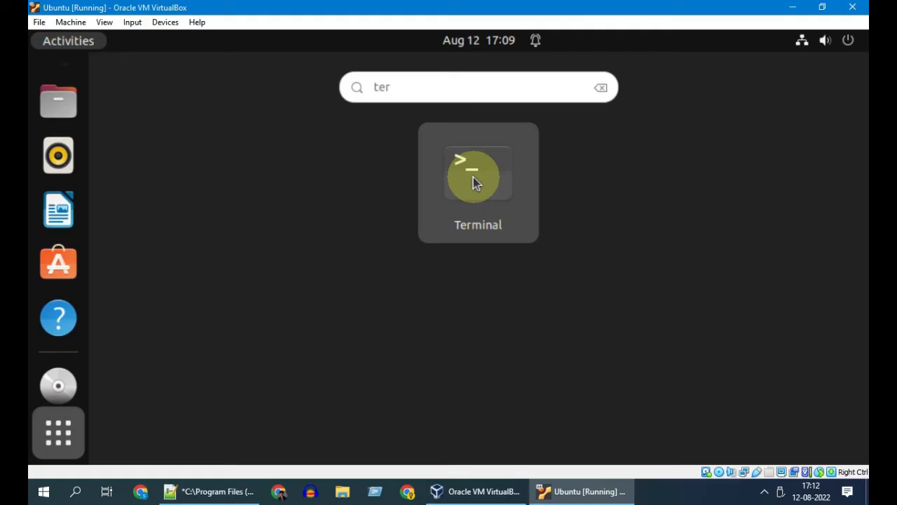
left_click(210, 491)
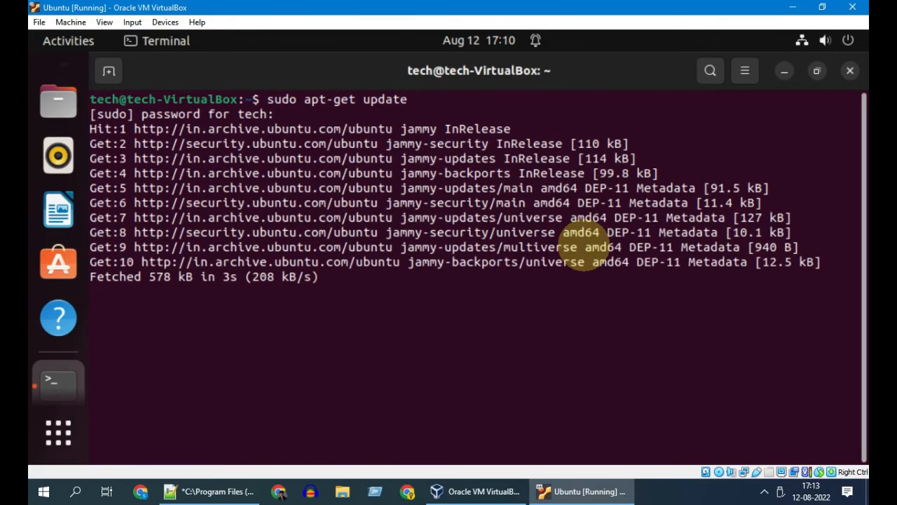
type("sudo apt-get install -y build-essential linux-headers-$(uname -r)")
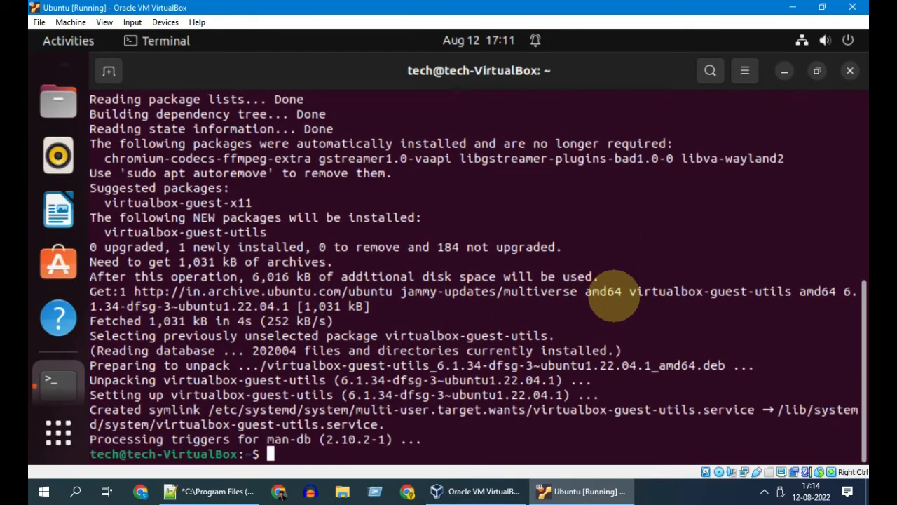
type("sudo adduser $(whoami) vboxsf")
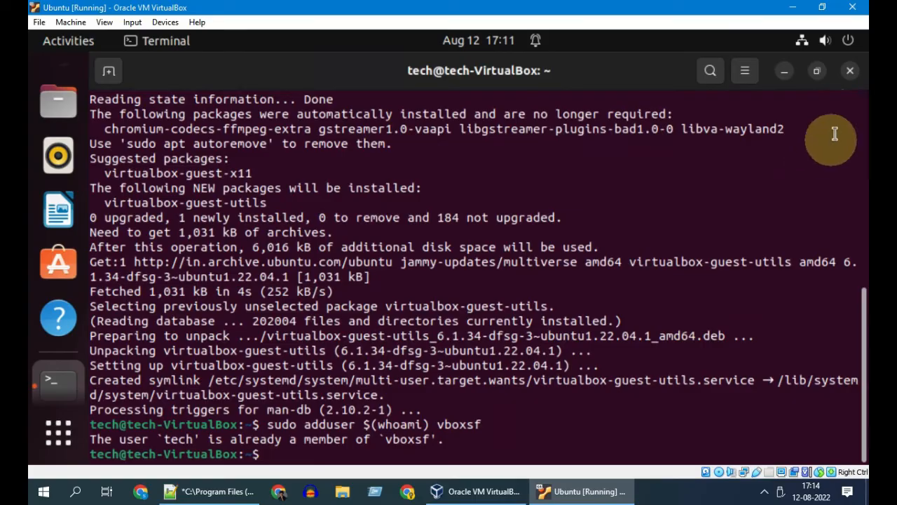
left_click(834, 40)
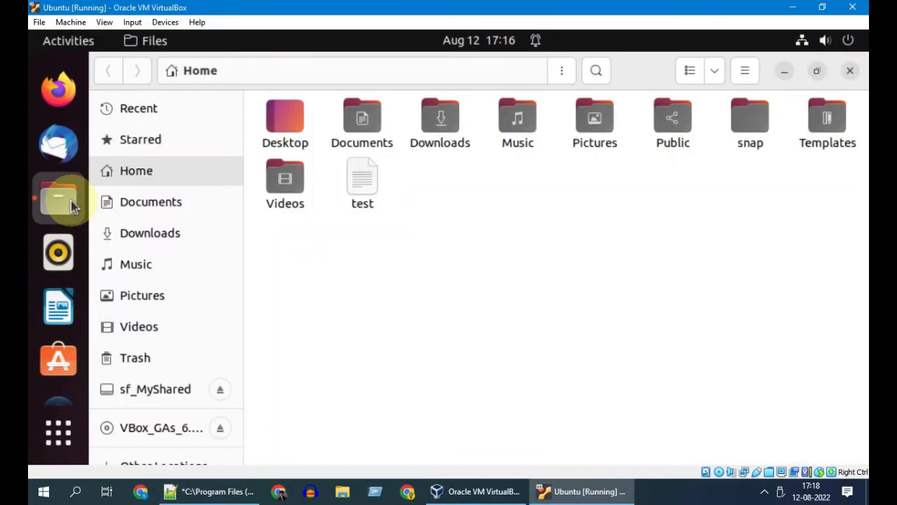
Step: Open sf_MyShared from the Files sidebar to list old, Picnic.mp4 and rambo.mp4
scroll("down", 3)
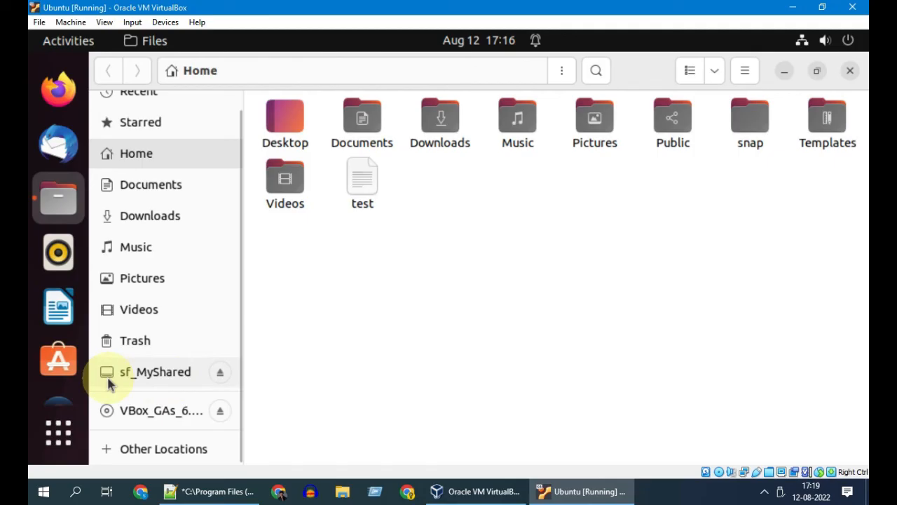
left_click(155, 372)
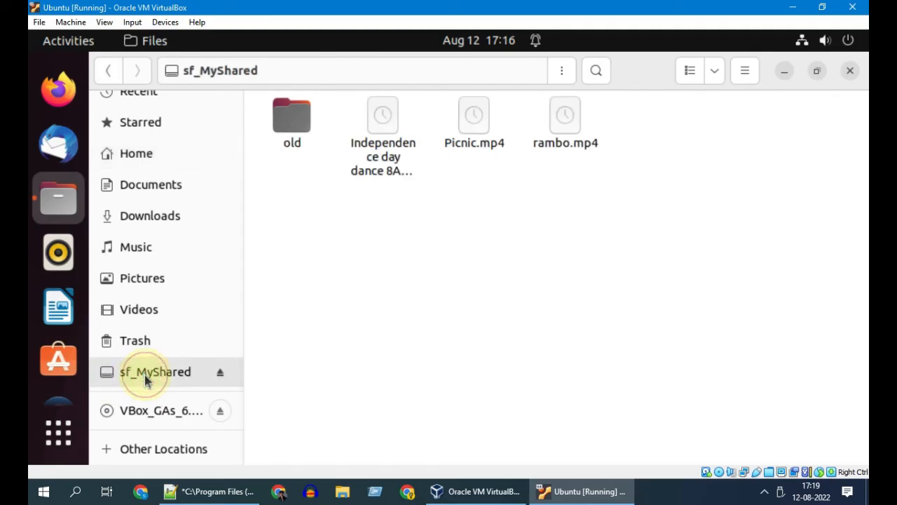